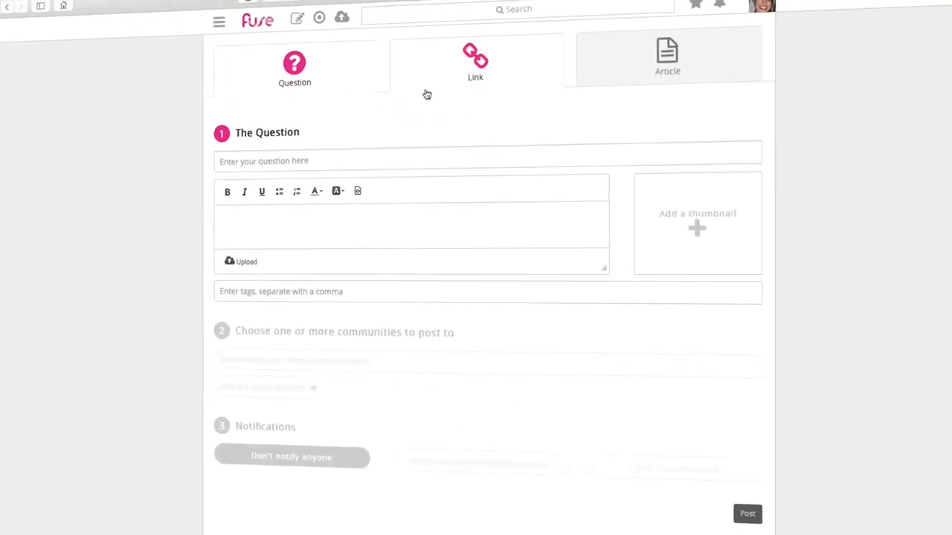
# - Browse the investment article and scroll through its comment thread
pyautogui.click(665, 56)
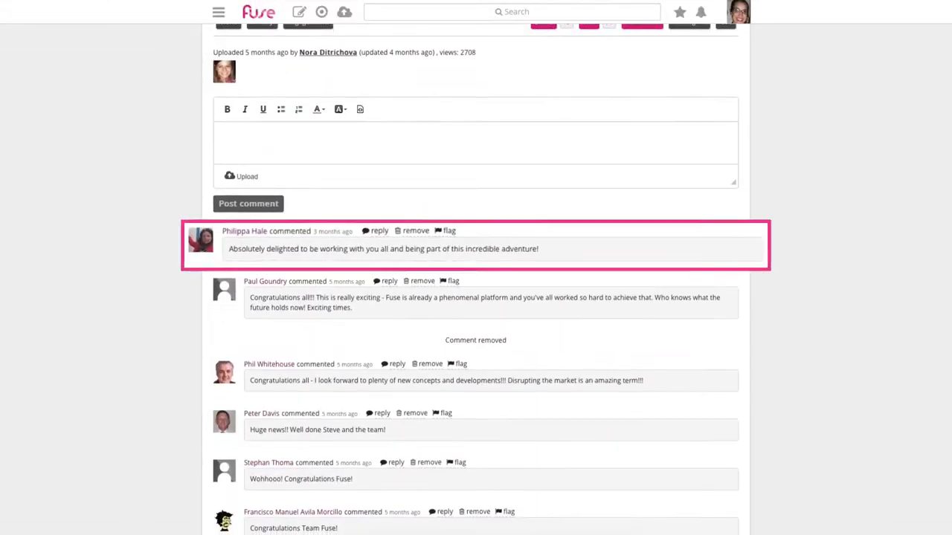
pyautogui.scroll(-3)
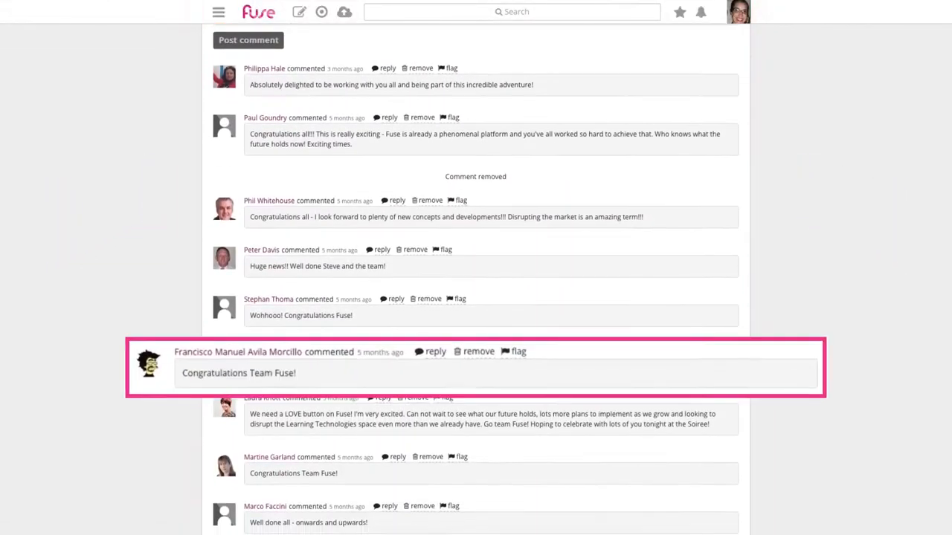
pyautogui.scroll(-3)
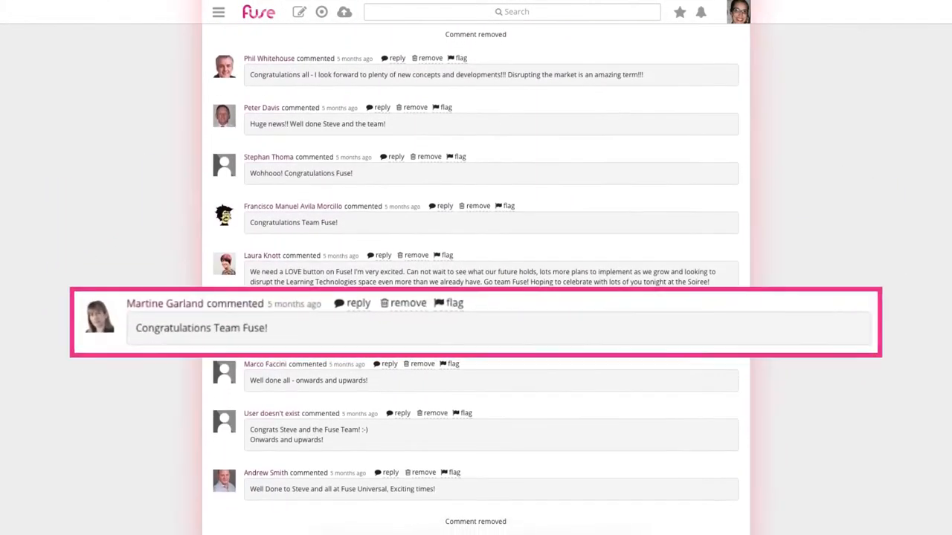
pyautogui.scroll(3)
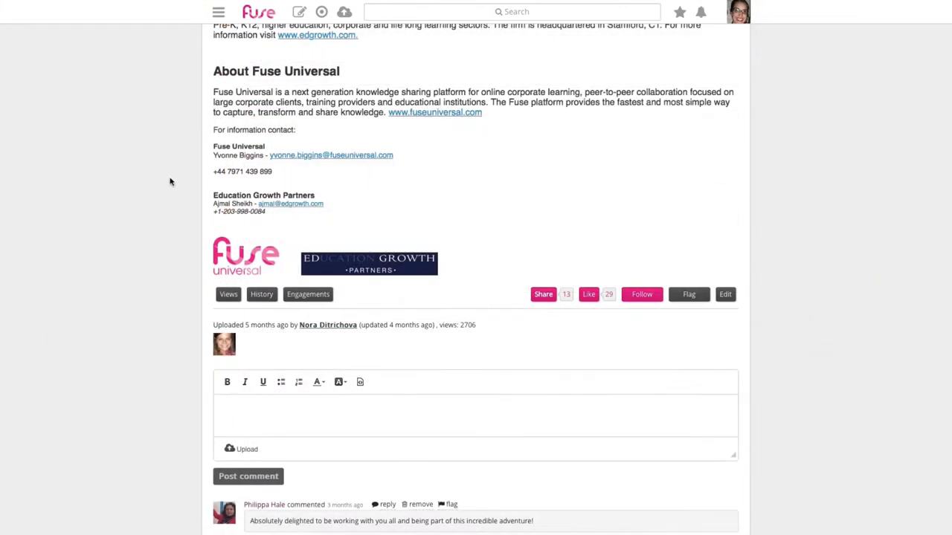
# - Review the per-person Views list, then bring the article up in its edit form
pyautogui.click(228, 295)
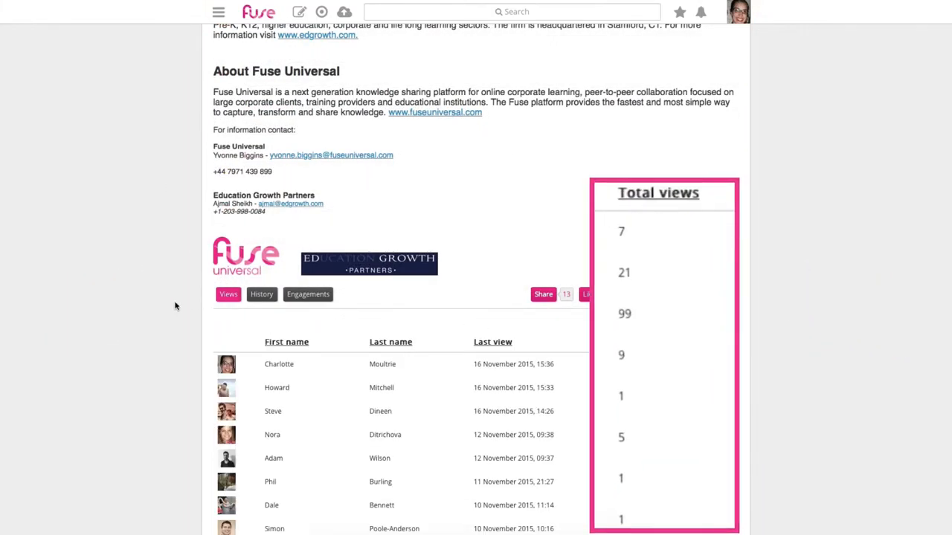
pyautogui.scroll(-3)
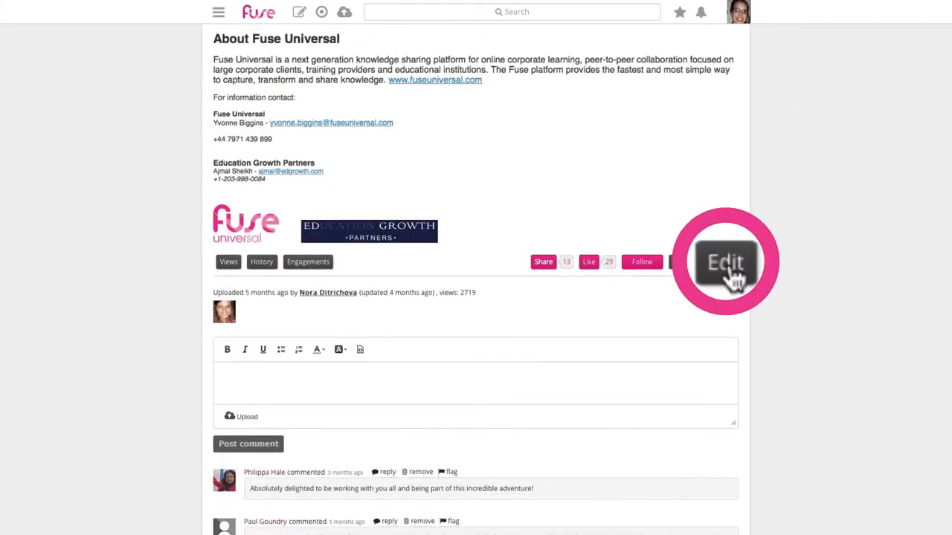
pyautogui.click(726, 262)
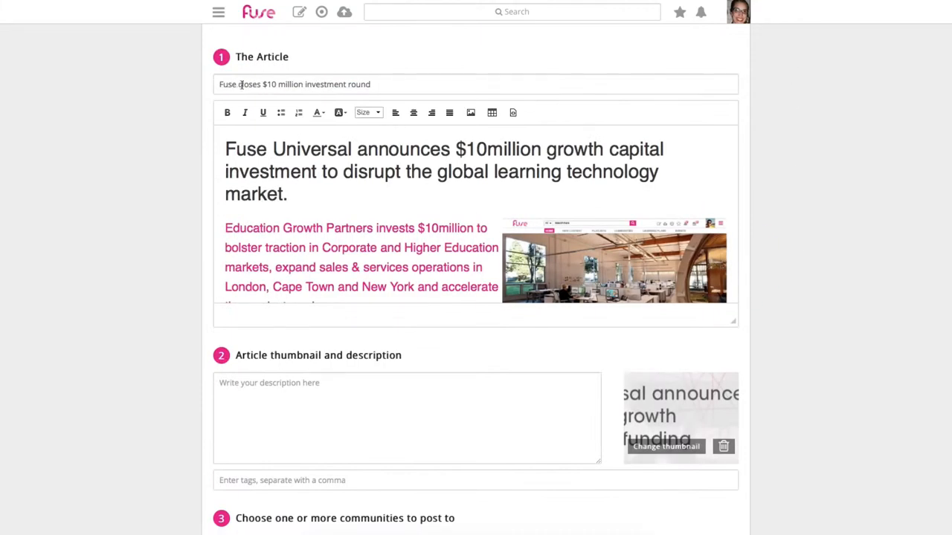